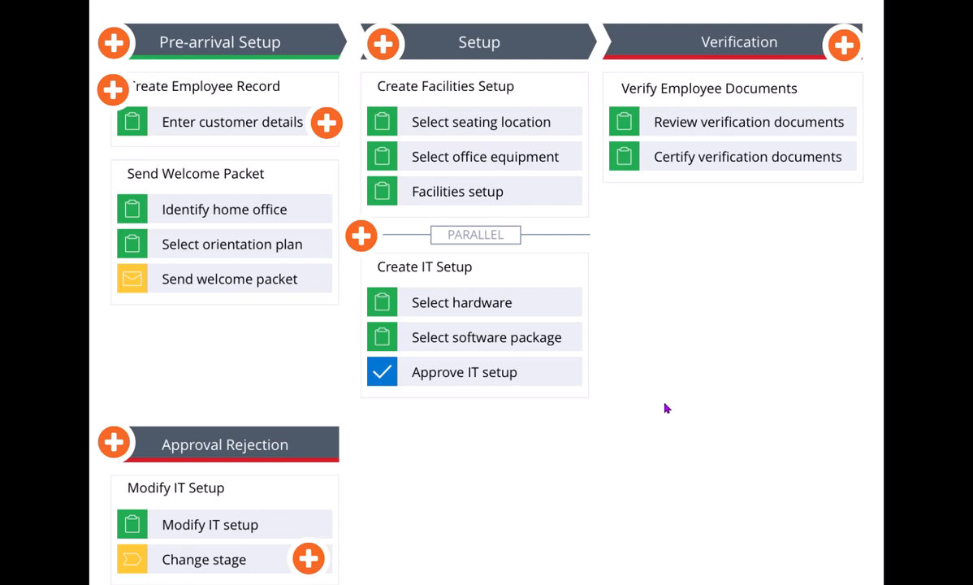
pyautogui.moveTo(171, 145)
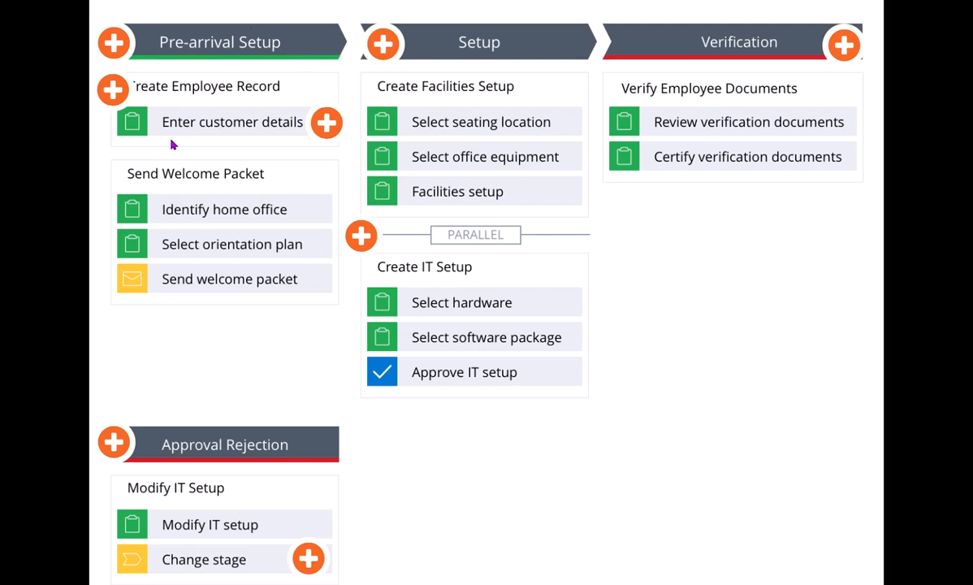
pyautogui.moveTo(207, 238)
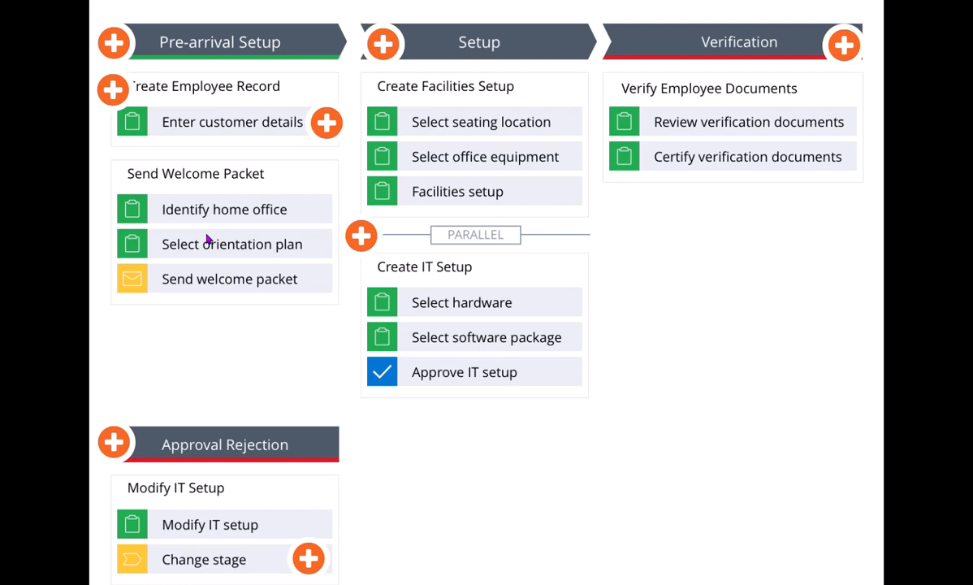
pyautogui.moveTo(340, 187)
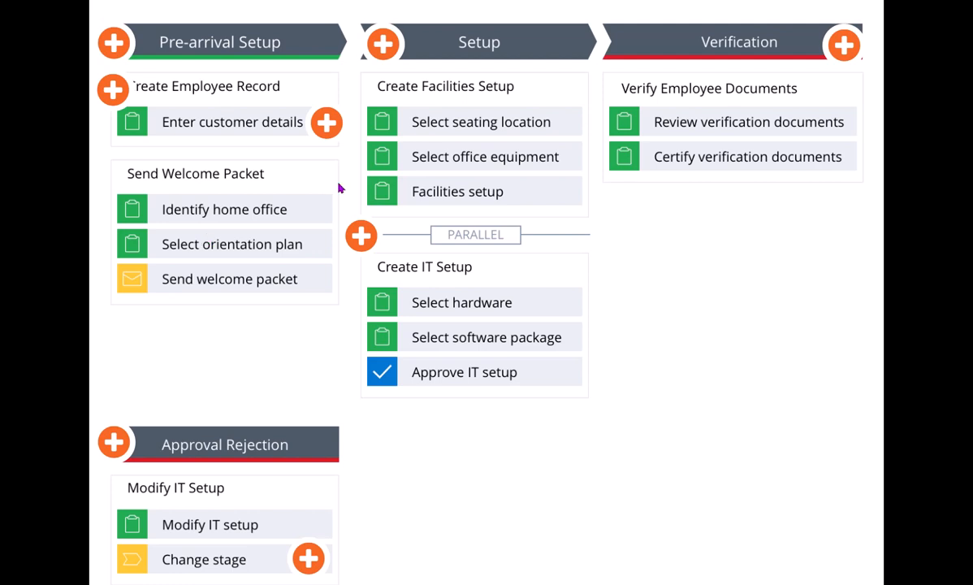
pyautogui.moveTo(570, 53)
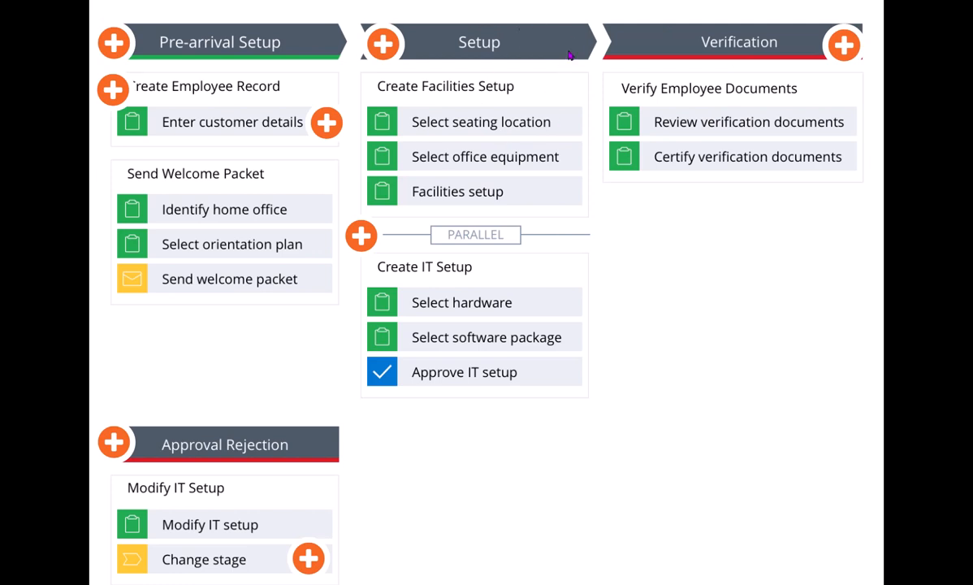
pyautogui.moveTo(757, 234)
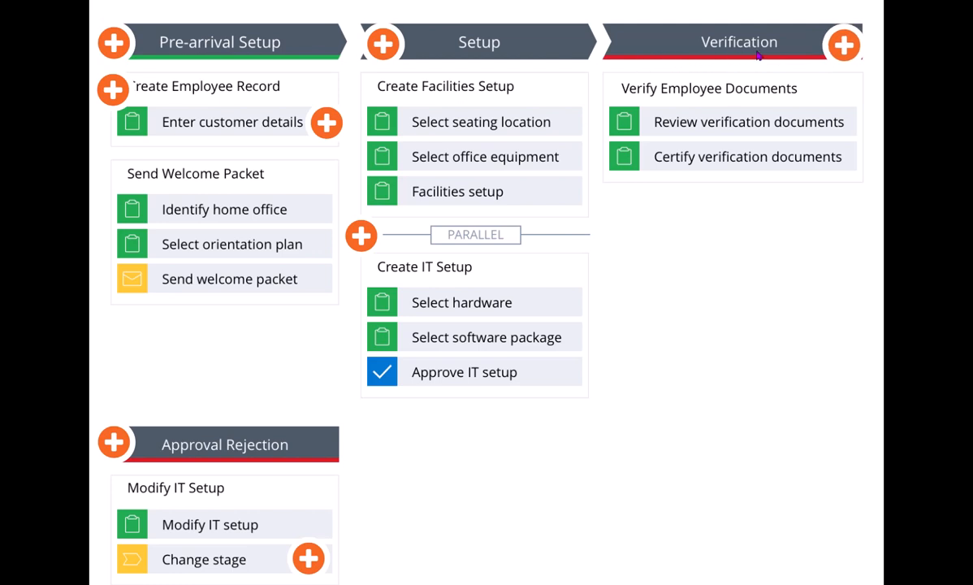
pyautogui.moveTo(269, 485)
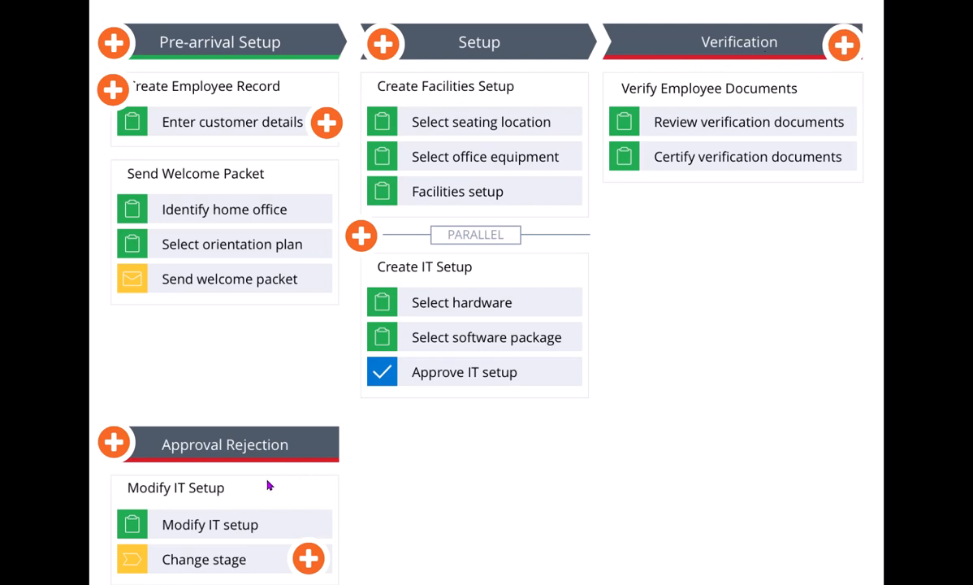
pyautogui.moveTo(776, 91)
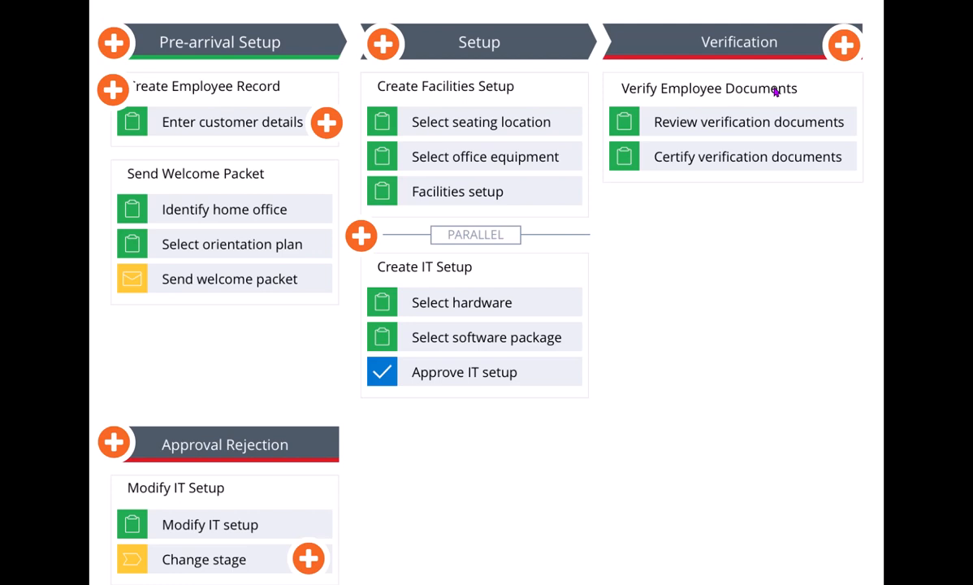
pyautogui.moveTo(388, 470)
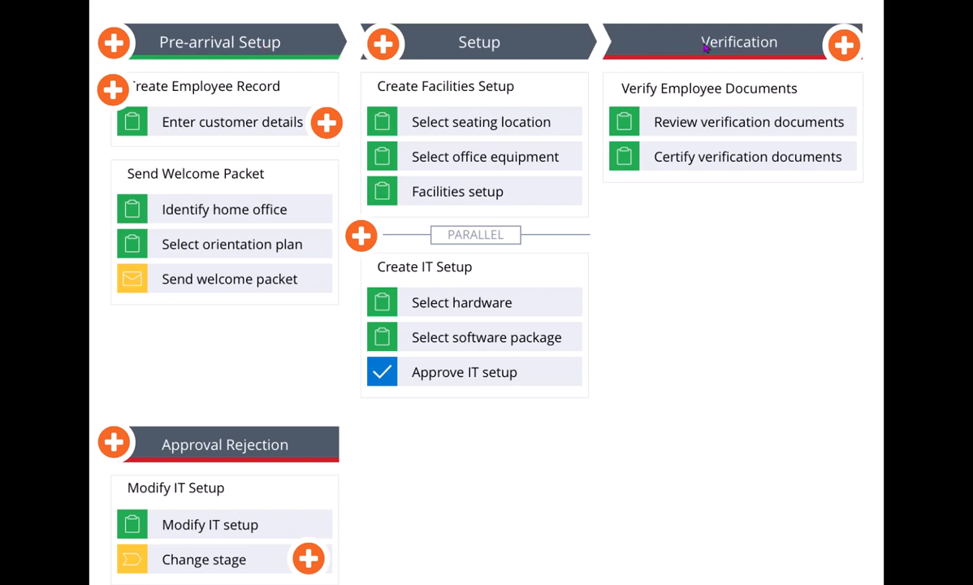
pyautogui.moveTo(257, 95)
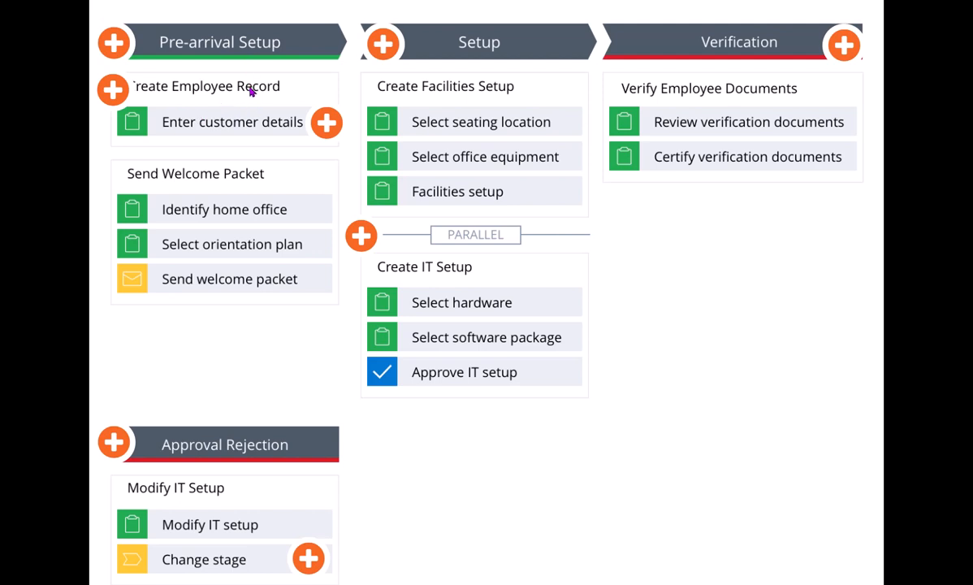
pyautogui.moveTo(294, 45)
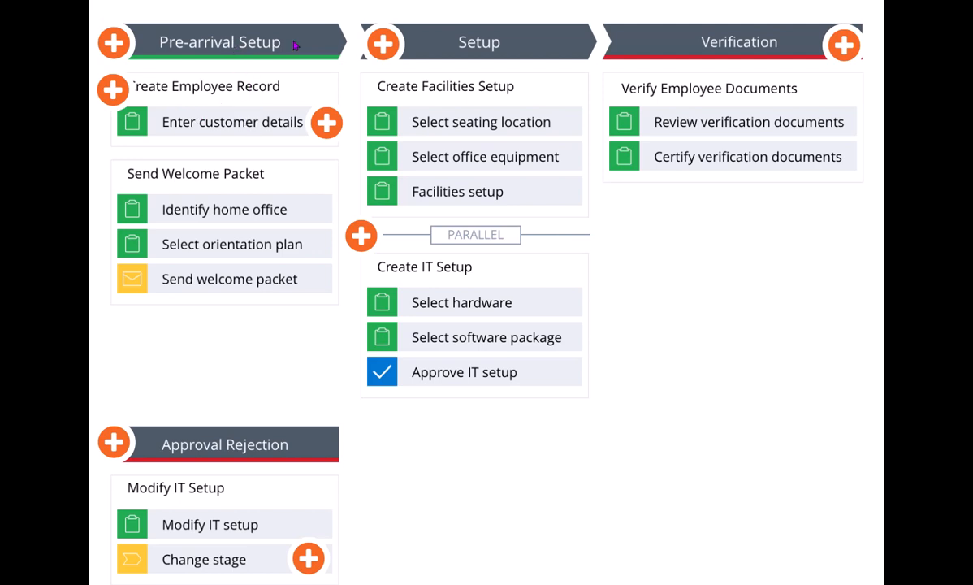
pyautogui.moveTo(232, 91)
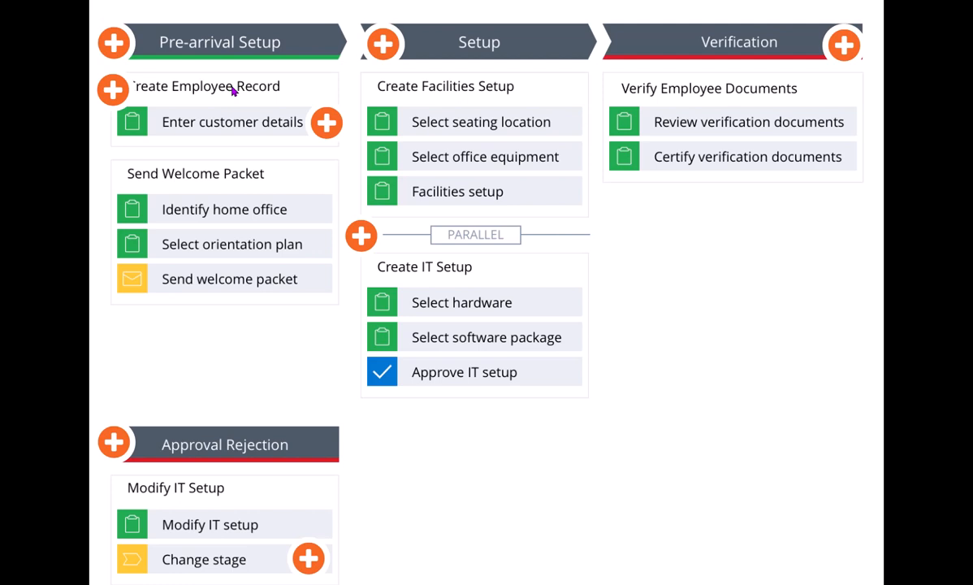
pyautogui.moveTo(230, 92)
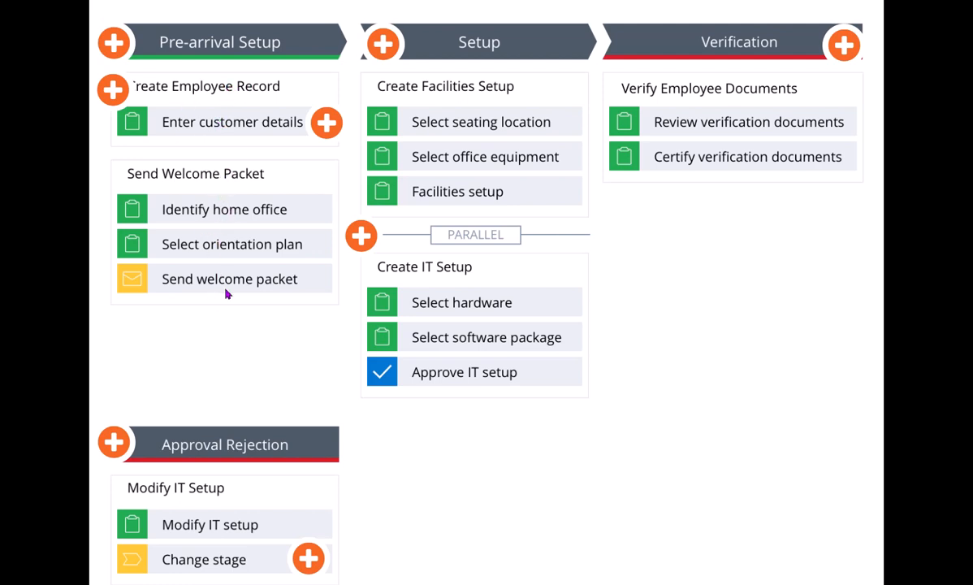
pyautogui.moveTo(217, 184)
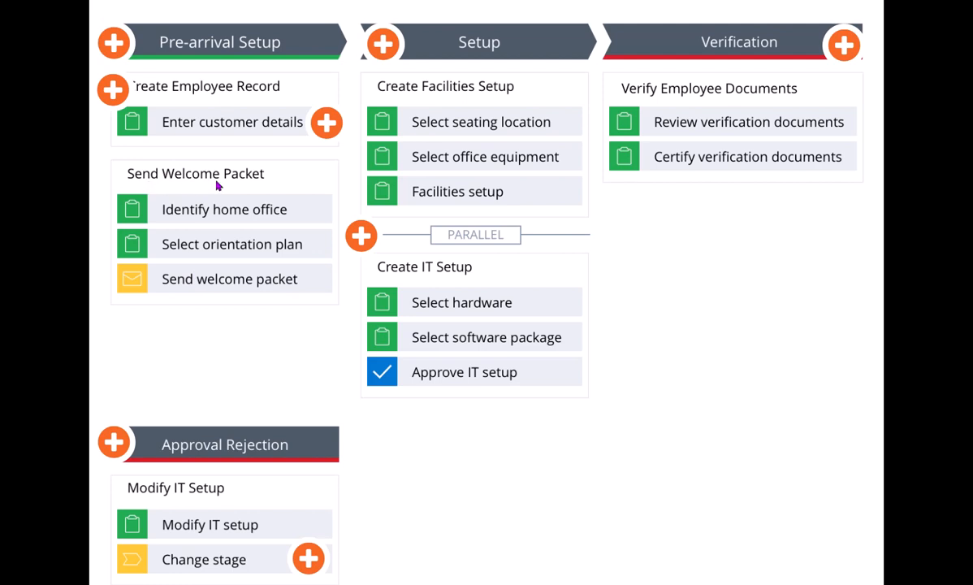
pyautogui.moveTo(241, 282)
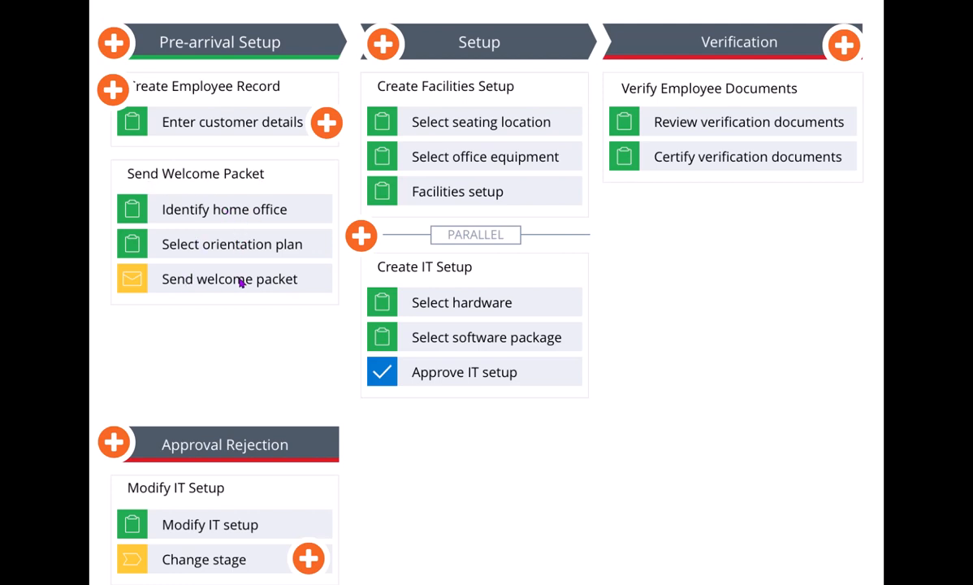
pyautogui.moveTo(243, 118)
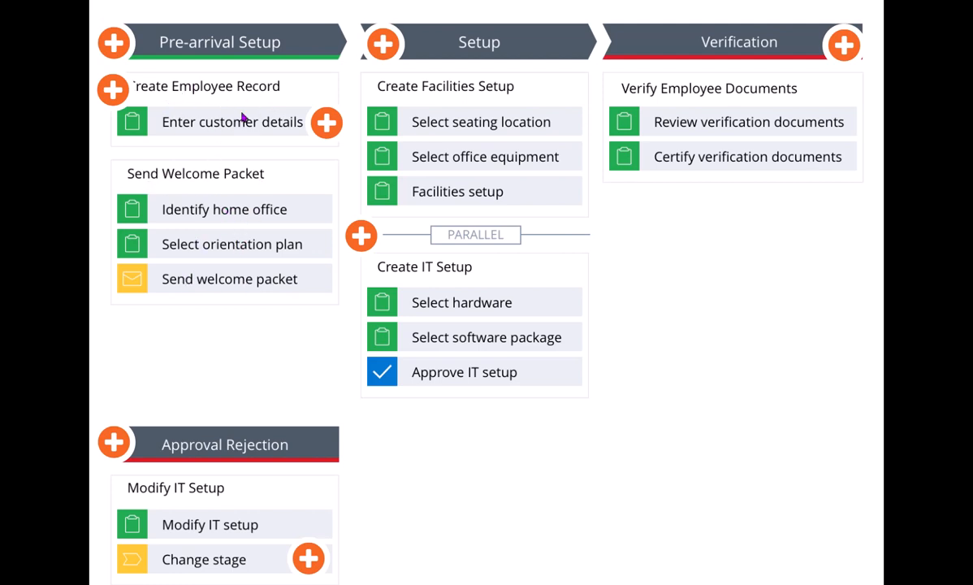
pyautogui.moveTo(260, 55)
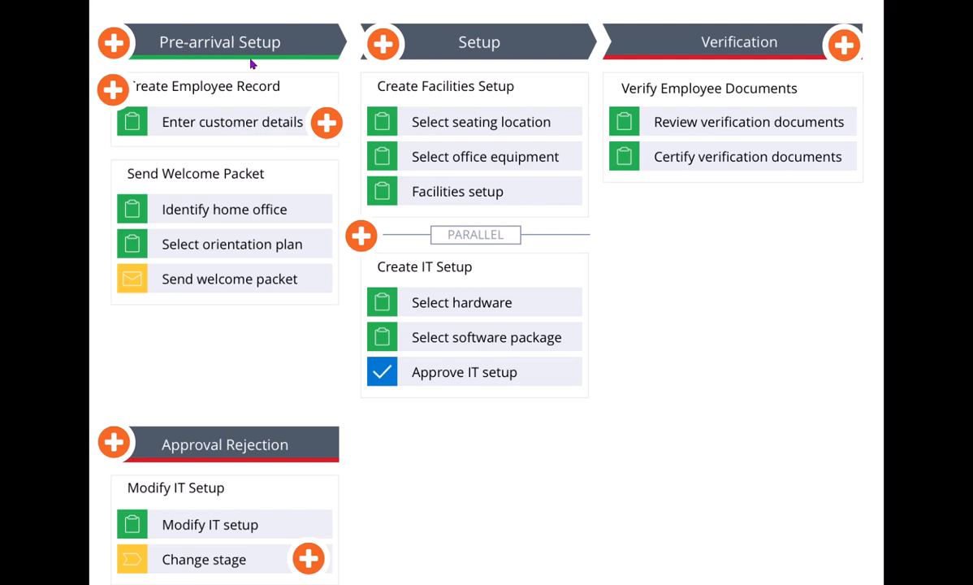
pyautogui.moveTo(223, 178)
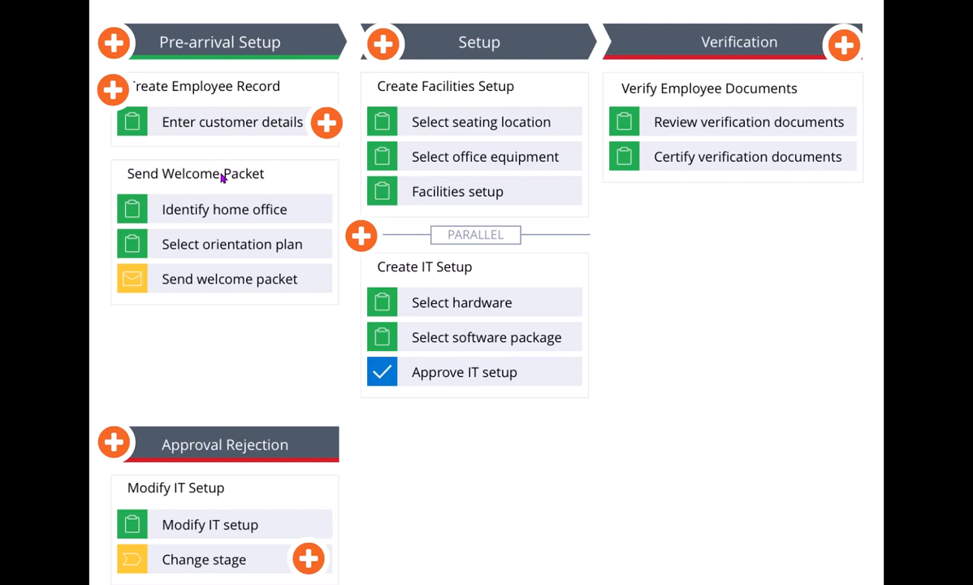
pyautogui.moveTo(223, 130)
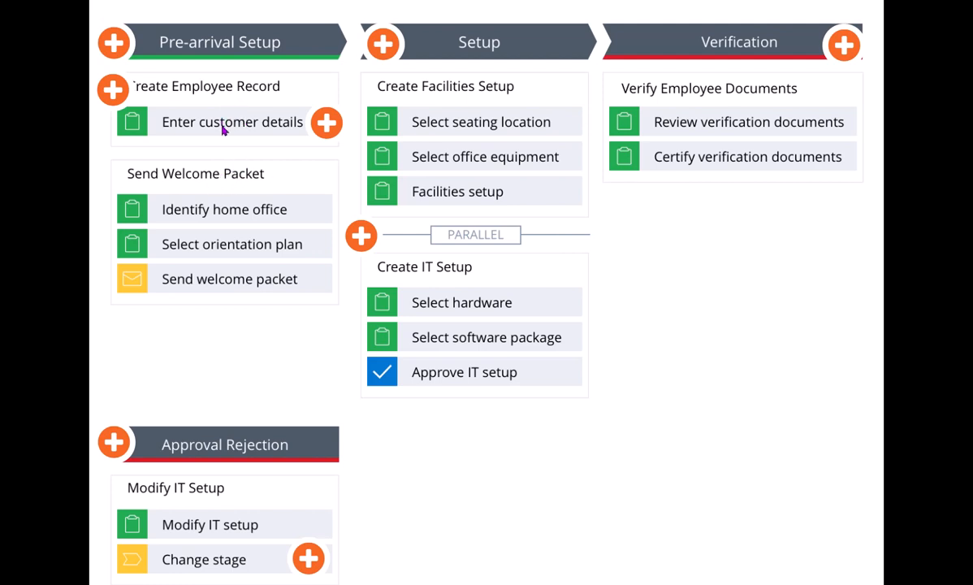
pyautogui.moveTo(240, 213)
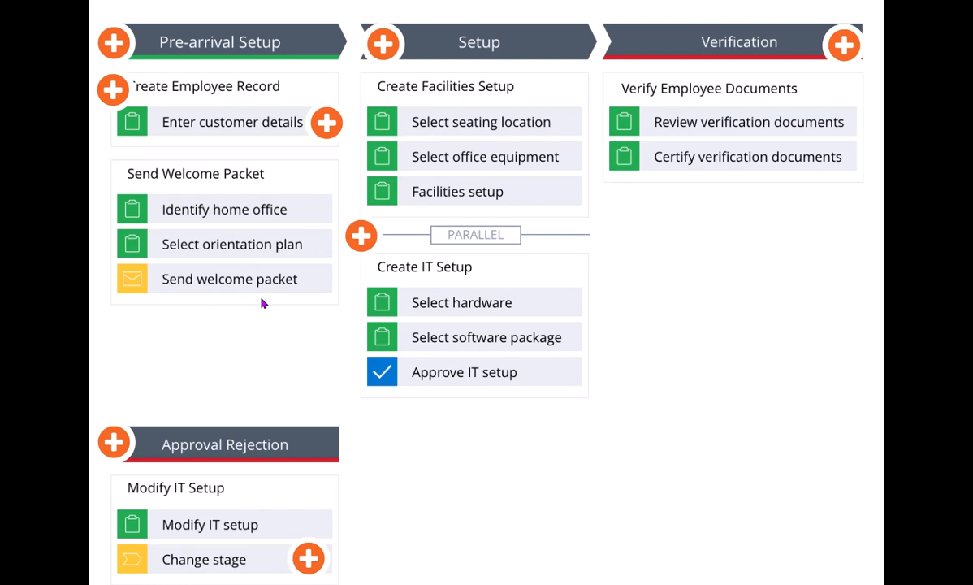
pyautogui.moveTo(478, 74)
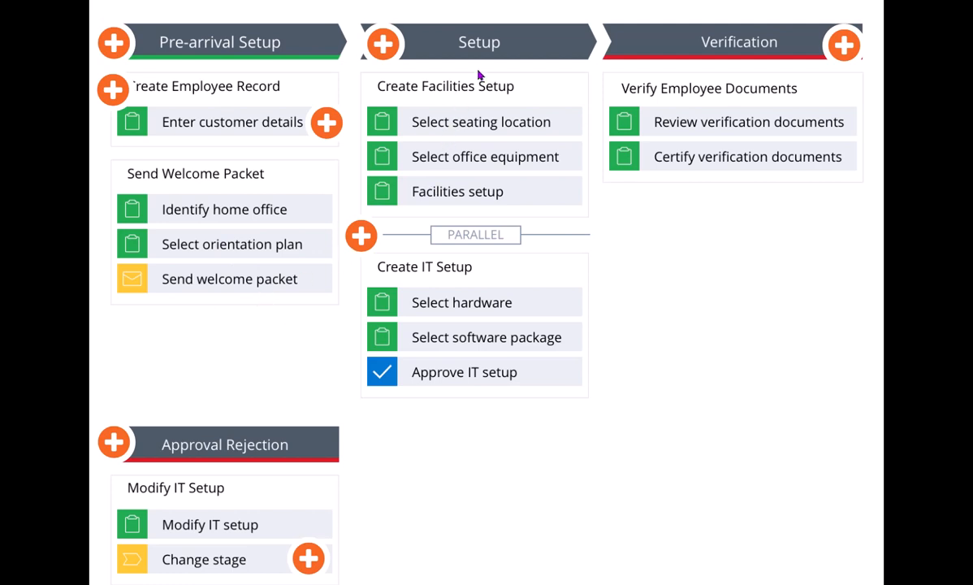
pyautogui.moveTo(542, 111)
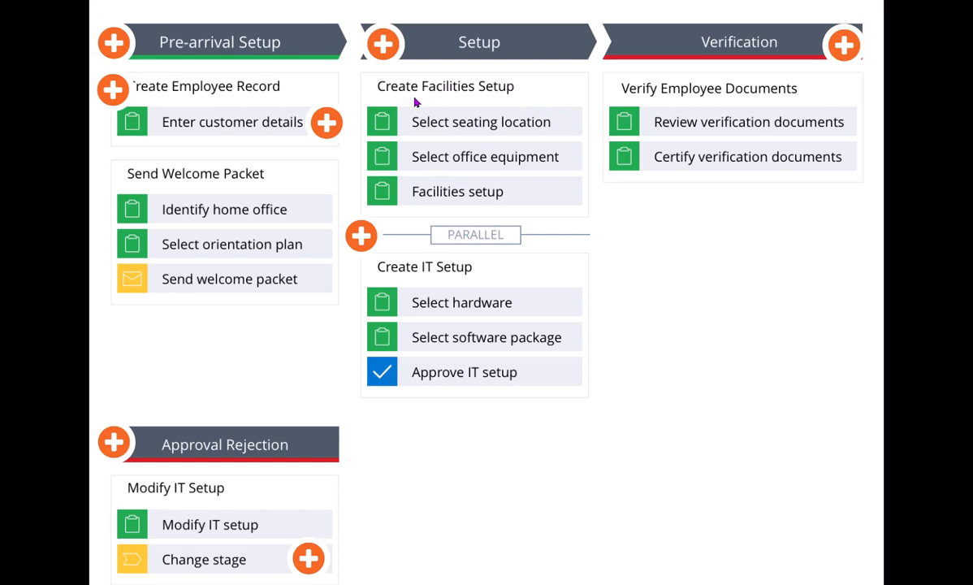
pyautogui.moveTo(422, 281)
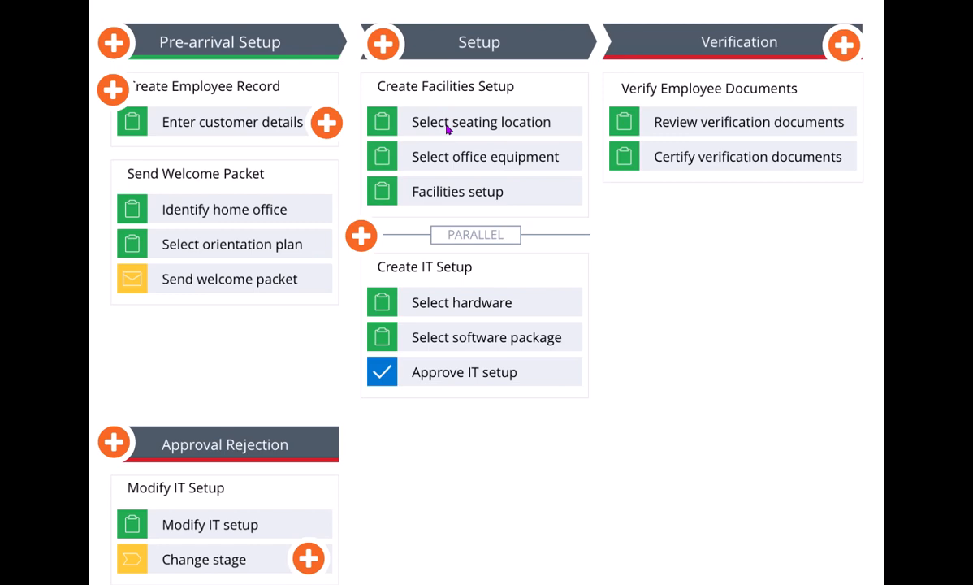
pyautogui.moveTo(497, 243)
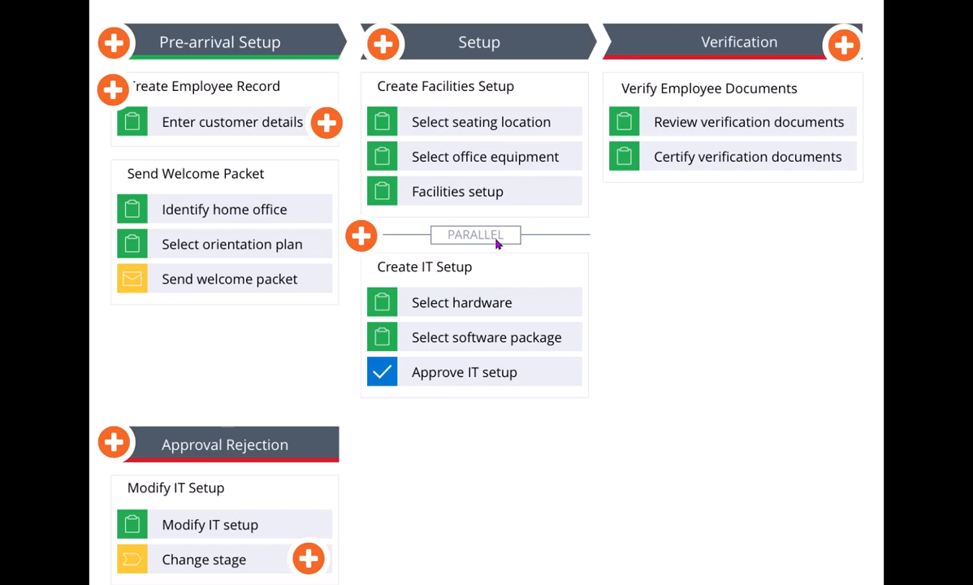
# Step: Review and dismiss the parallel processes explanation before opening the Screening stage settings
pyautogui.click(475, 235)
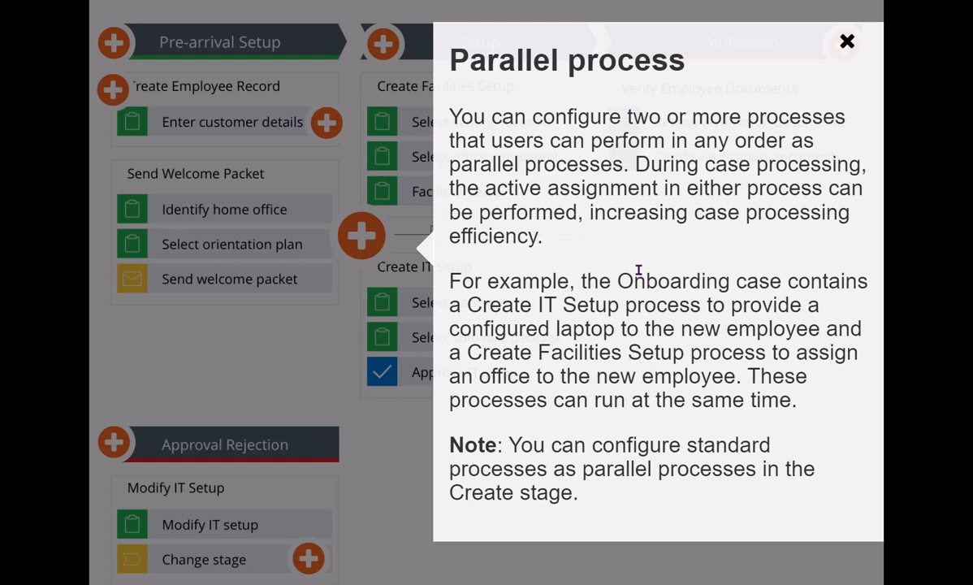
pyautogui.click(846, 41)
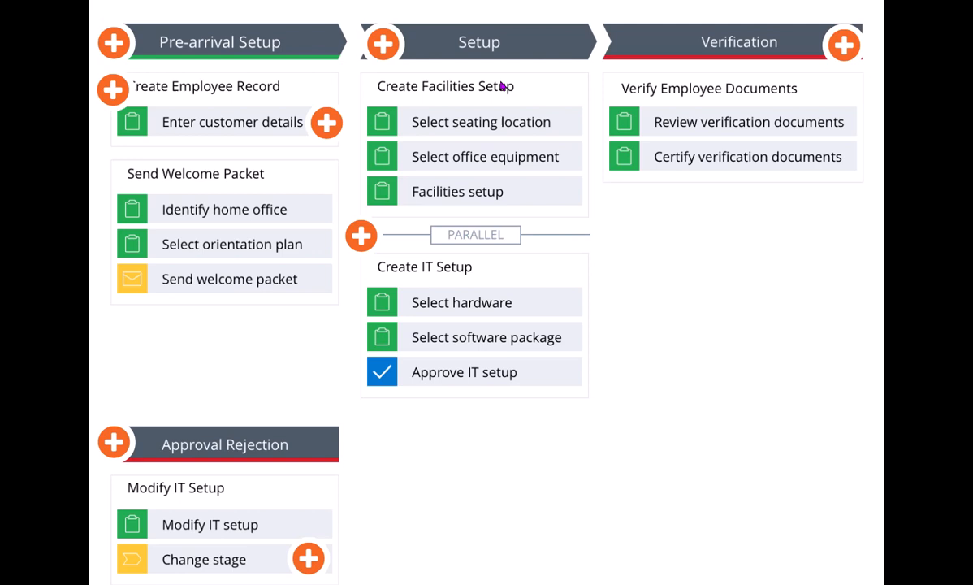
pyautogui.moveTo(502, 105)
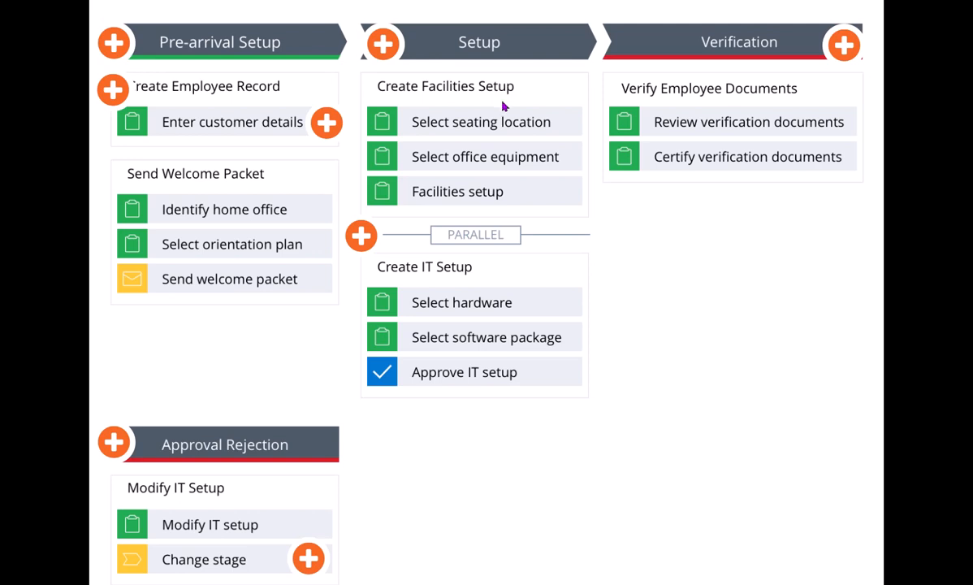
pyautogui.moveTo(493, 70)
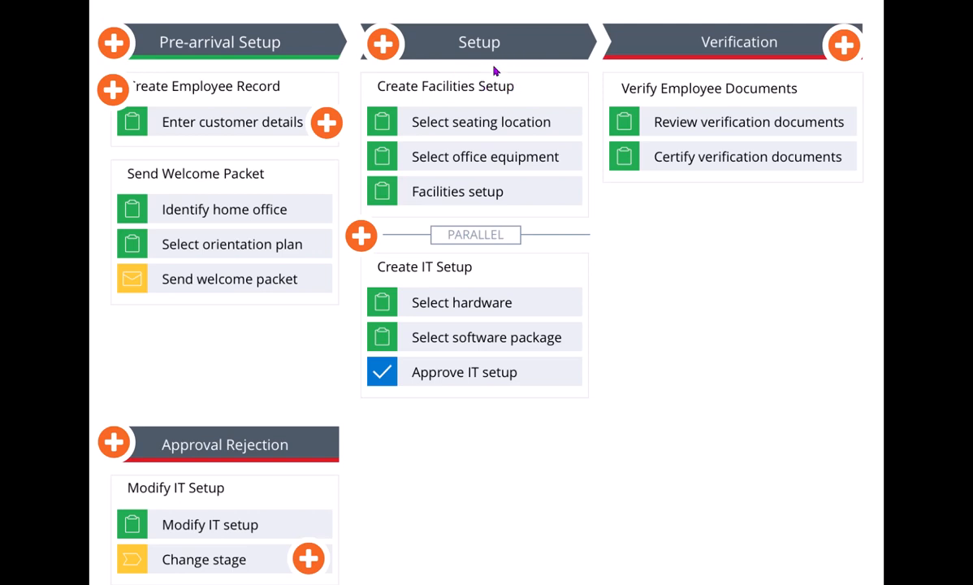
pyautogui.moveTo(414, 251)
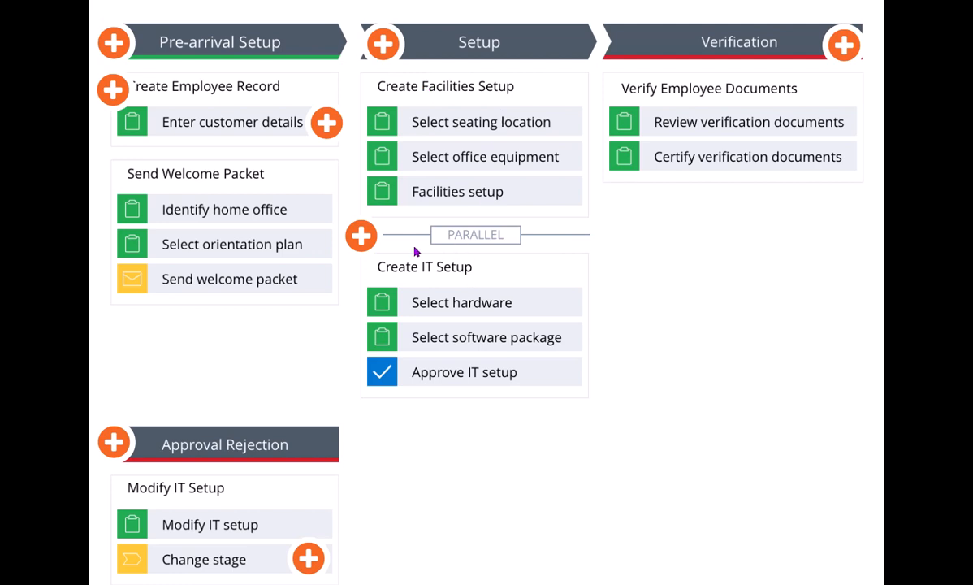
pyautogui.moveTo(498, 278)
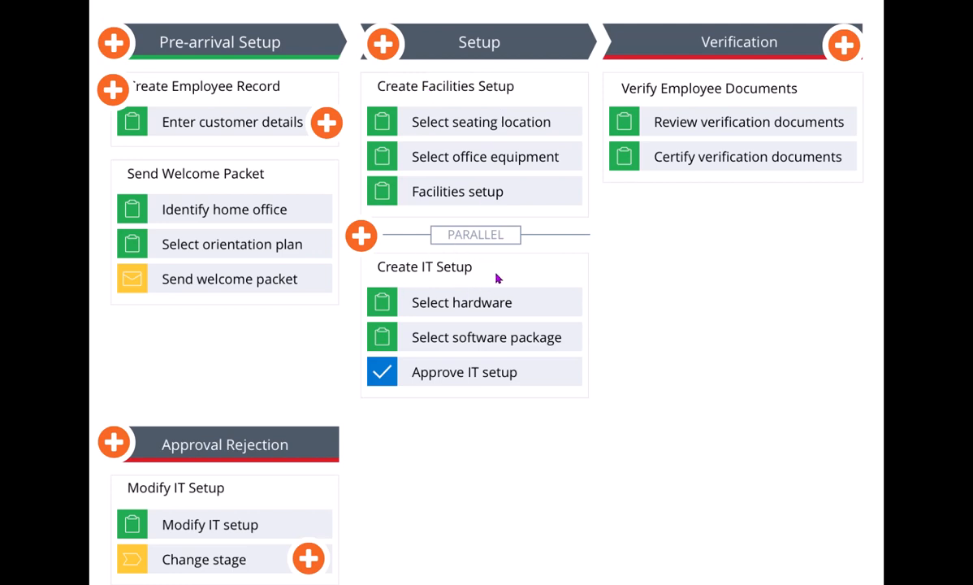
pyautogui.moveTo(485, 291)
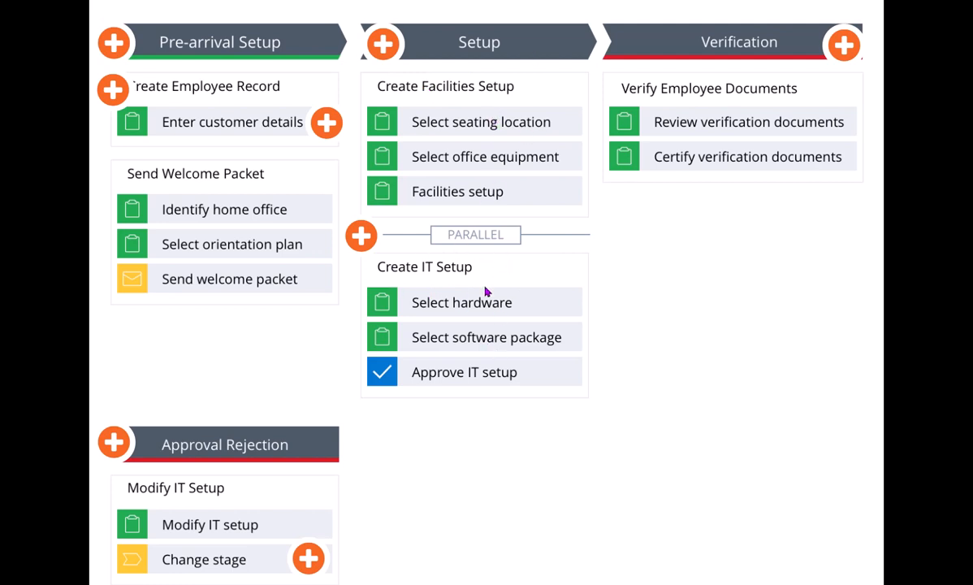
pyautogui.moveTo(469, 274)
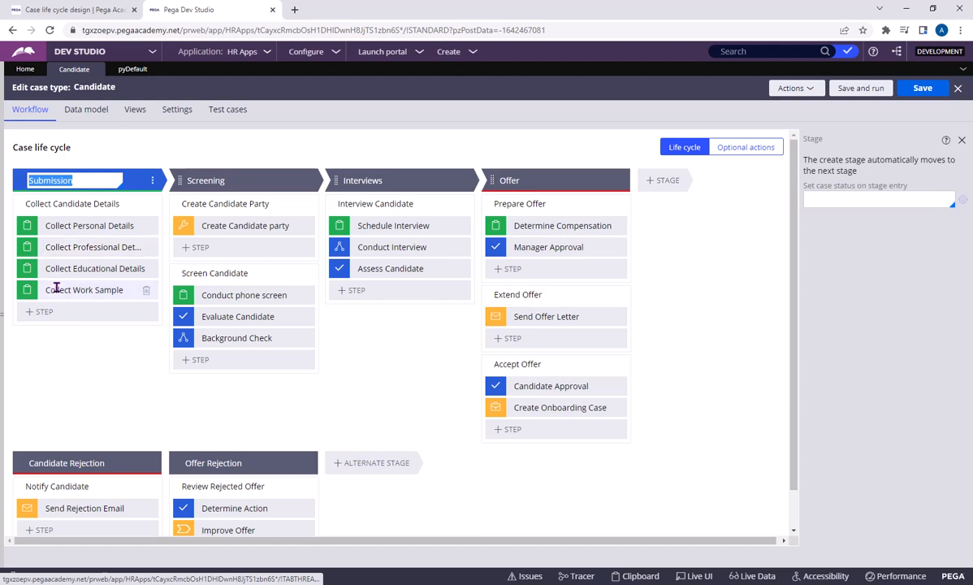
pyautogui.moveTo(85, 289)
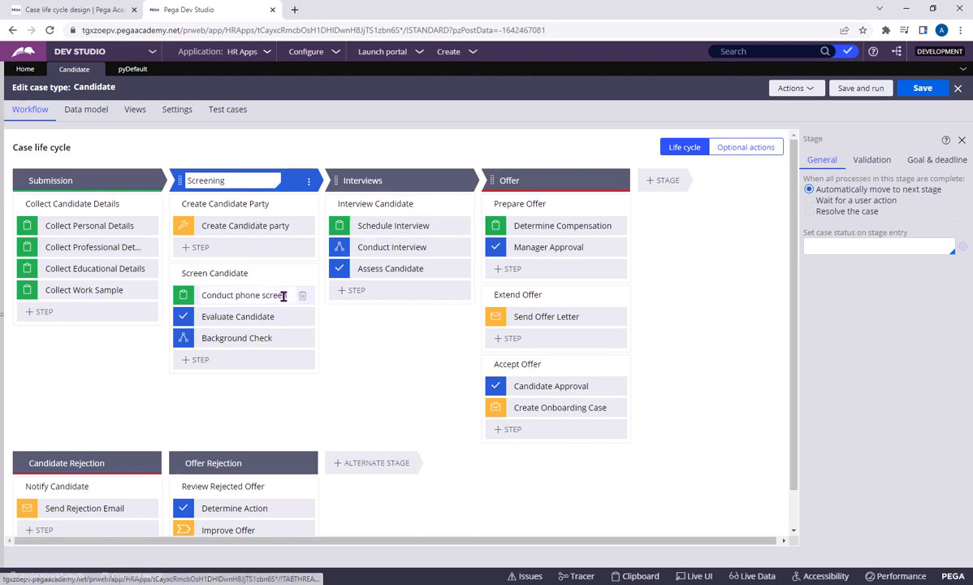
pyautogui.moveTo(239, 361)
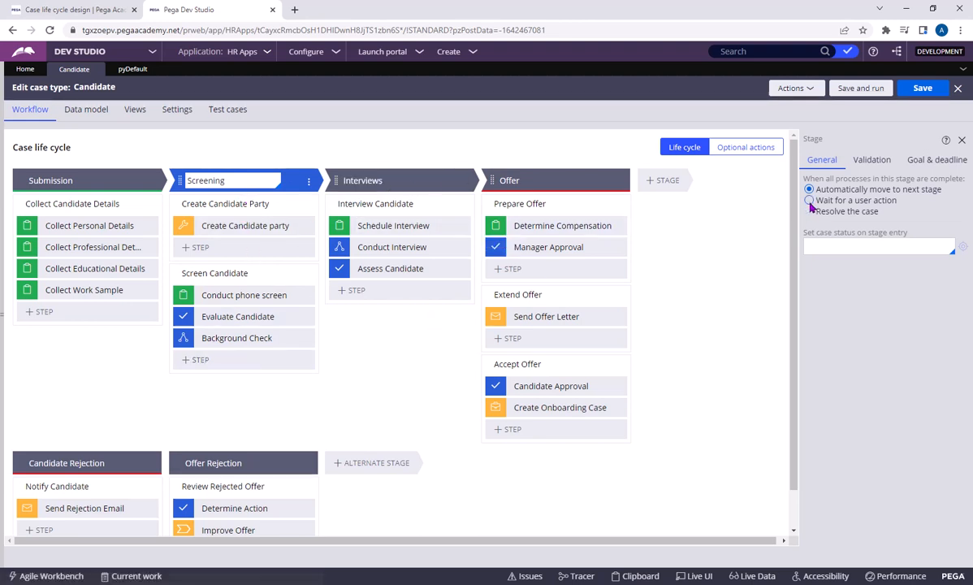
# Step: Make Screening wait for a user action when its processes finish, then select the Offer stage
pyautogui.click(808, 200)
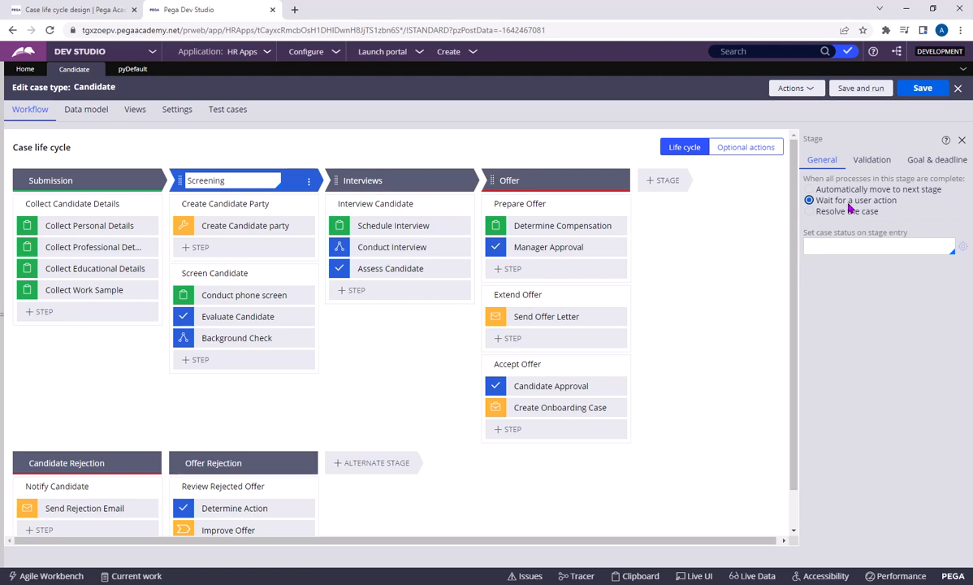
pyautogui.click(808, 211)
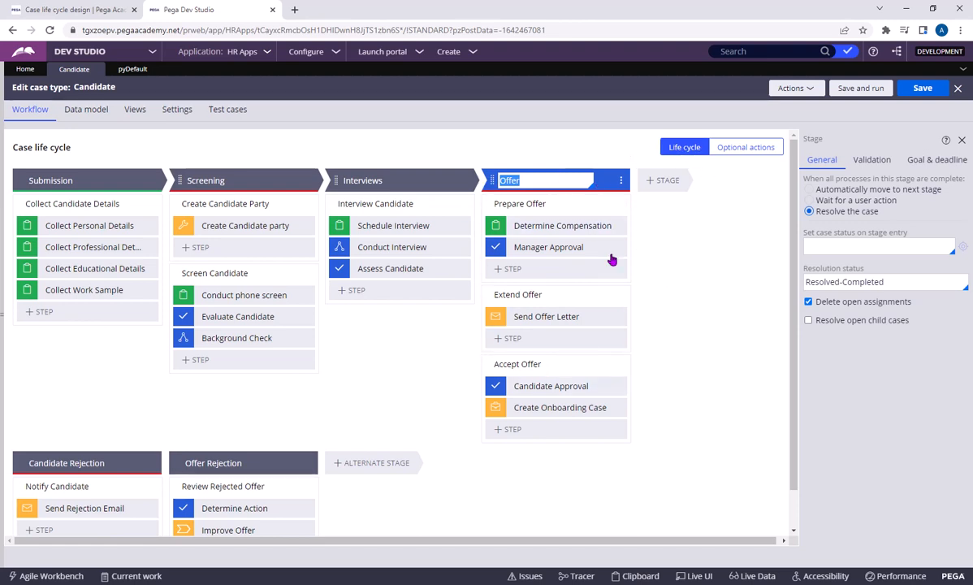
pyautogui.moveTo(847, 274)
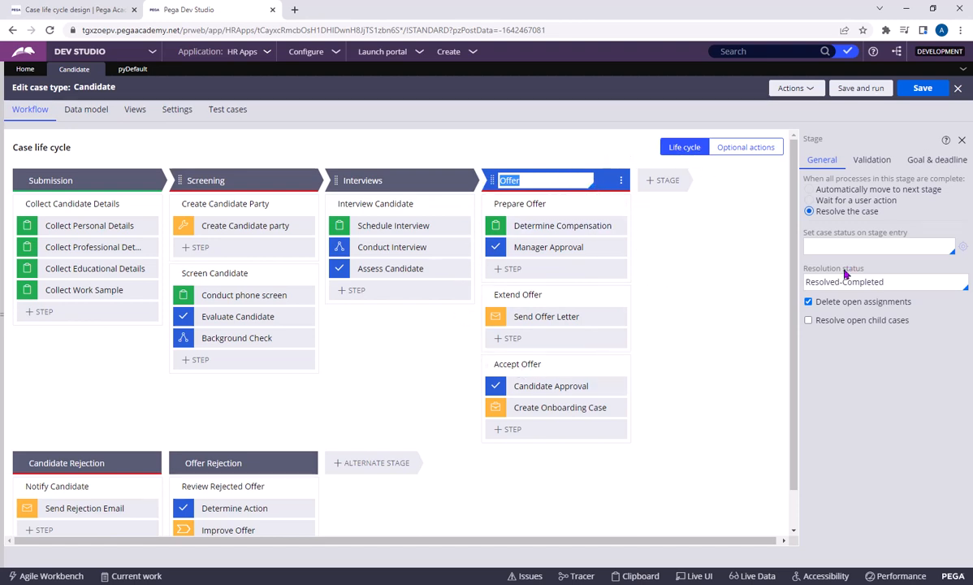
# Step: Have the Offer stage also resolve open child cases as Resolved-Completed, then bring up Screening's Validation settings
pyautogui.click(885, 281)
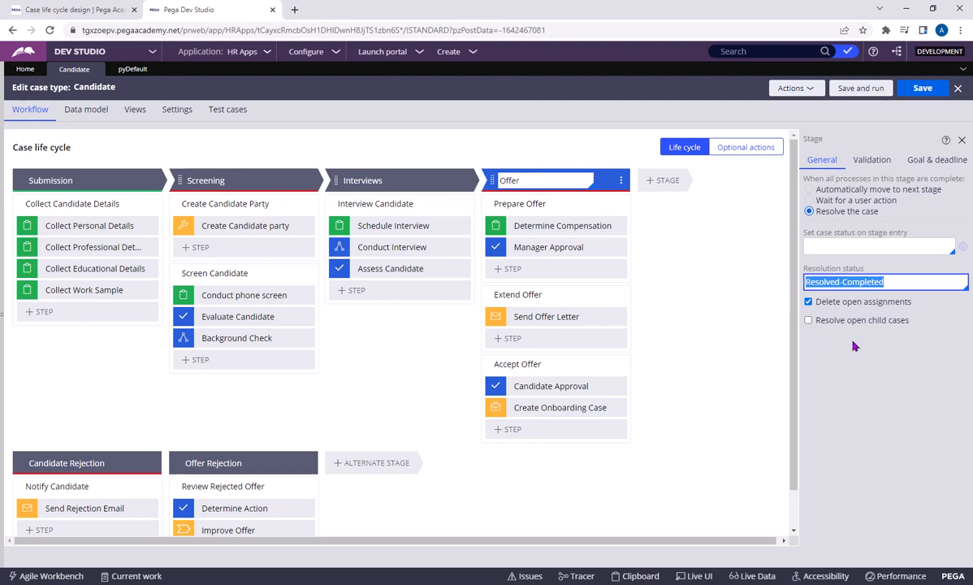
pyautogui.moveTo(867, 348)
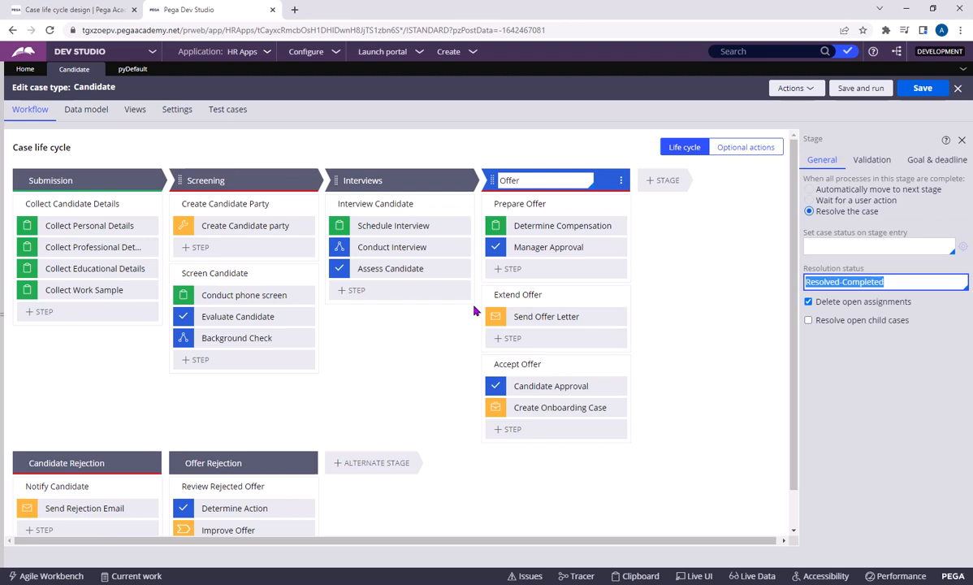
pyautogui.moveTo(428, 316)
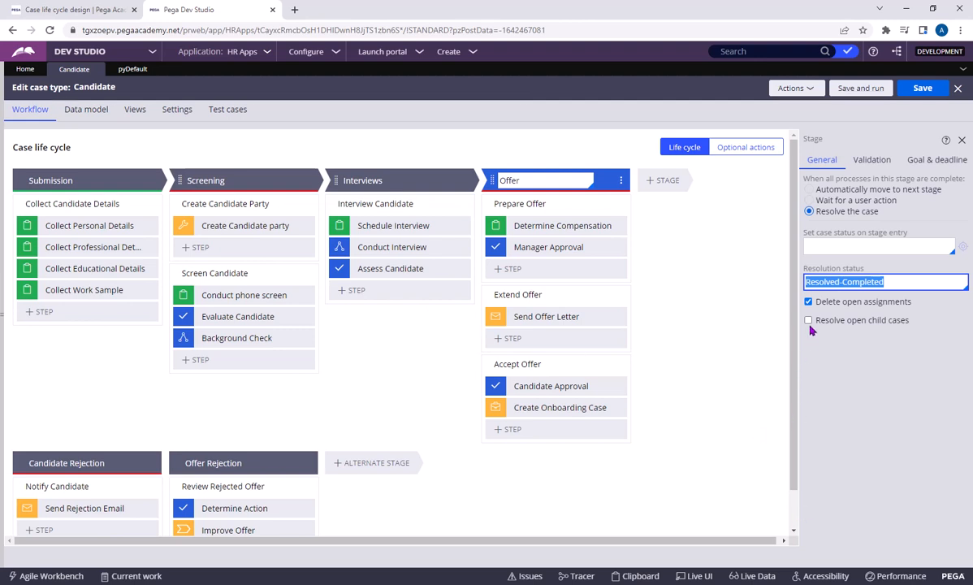
pyautogui.click(808, 319)
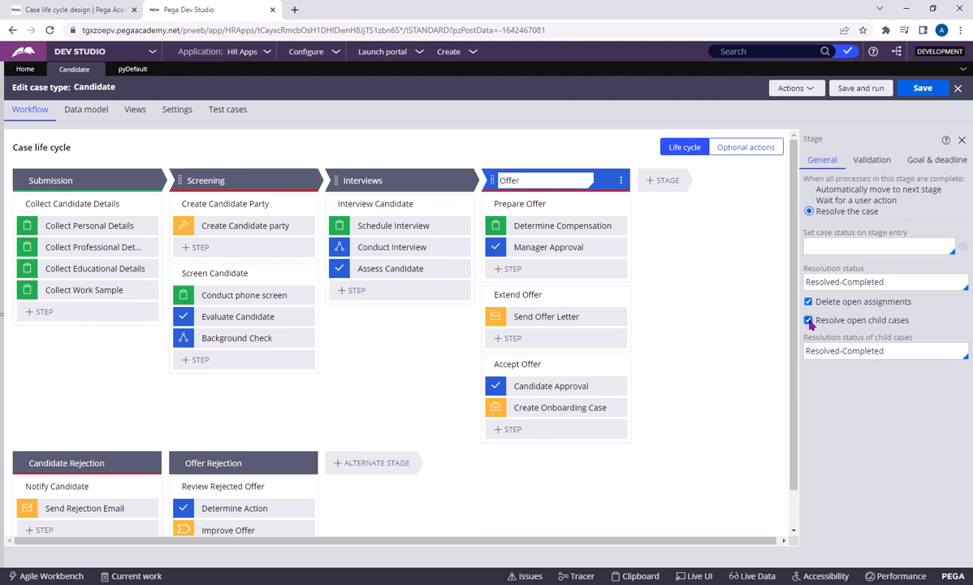
pyautogui.click(808, 319)
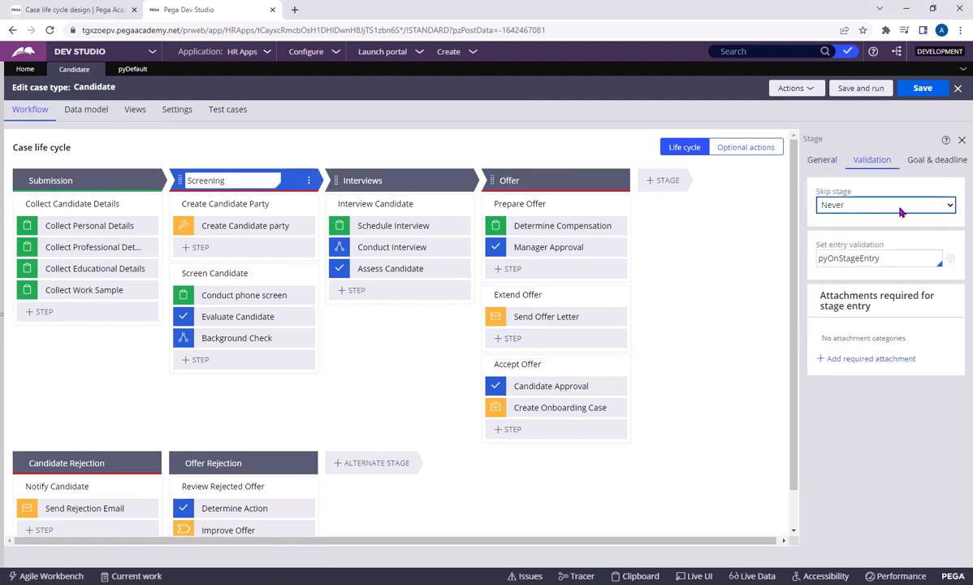
# Step: Set Screening's Skip stage condition to Expression and open the pyOnStageEntry entry validation rule
pyautogui.click(884, 204)
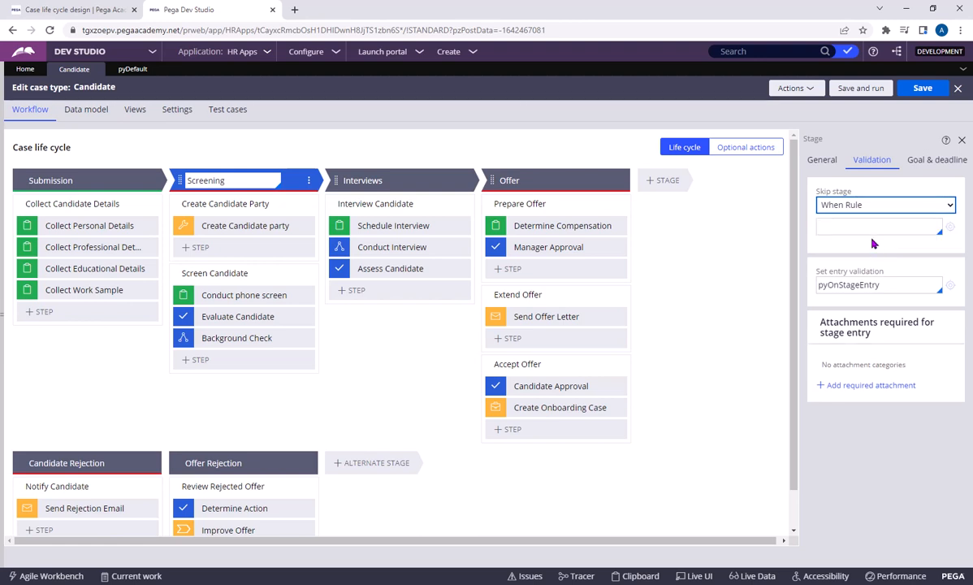
pyautogui.click(880, 225)
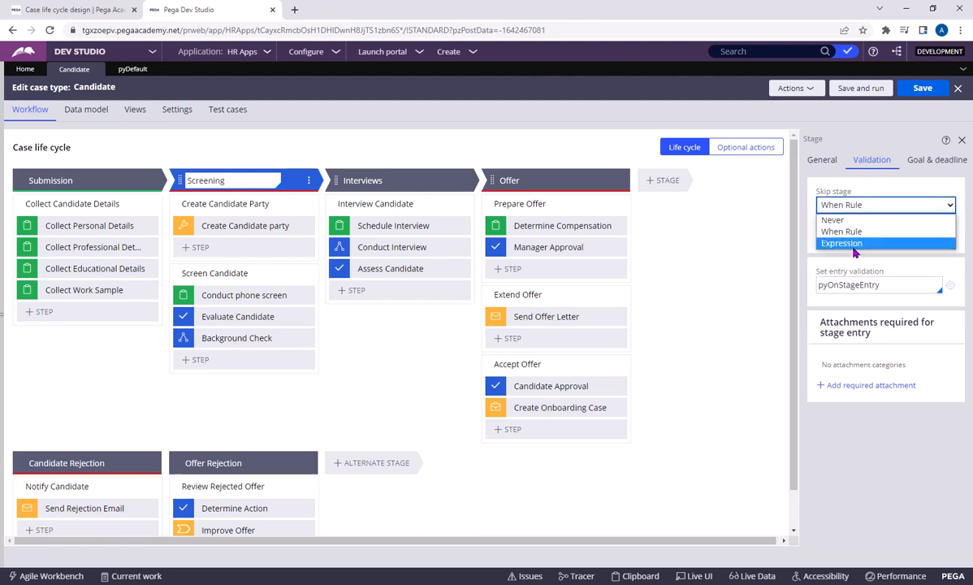
pyautogui.click(842, 243)
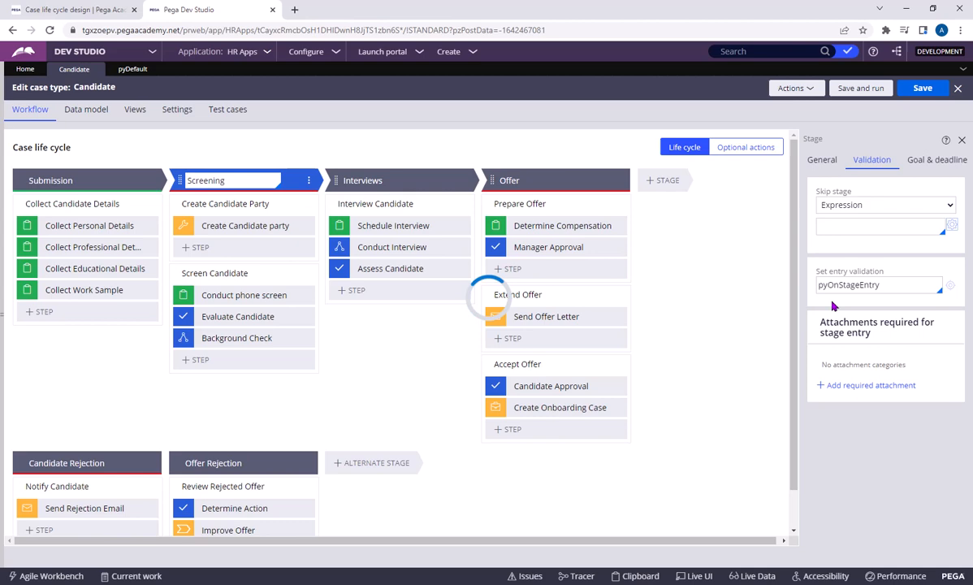
pyautogui.click(880, 226)
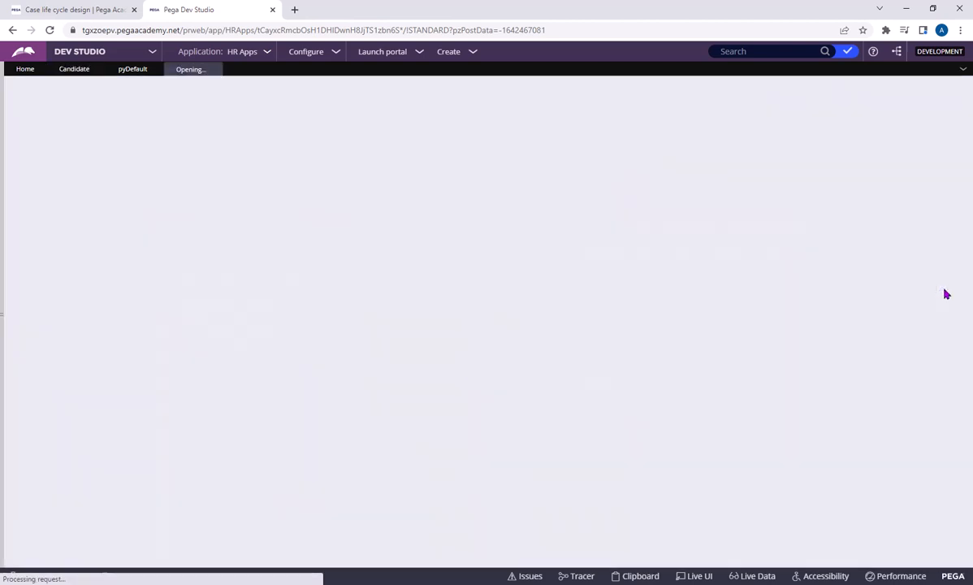
# Step: Close the pyOnStageEntry rule, return to Candidate and expand Screening's Goal & deadline SLA choices
pyautogui.click(190, 69)
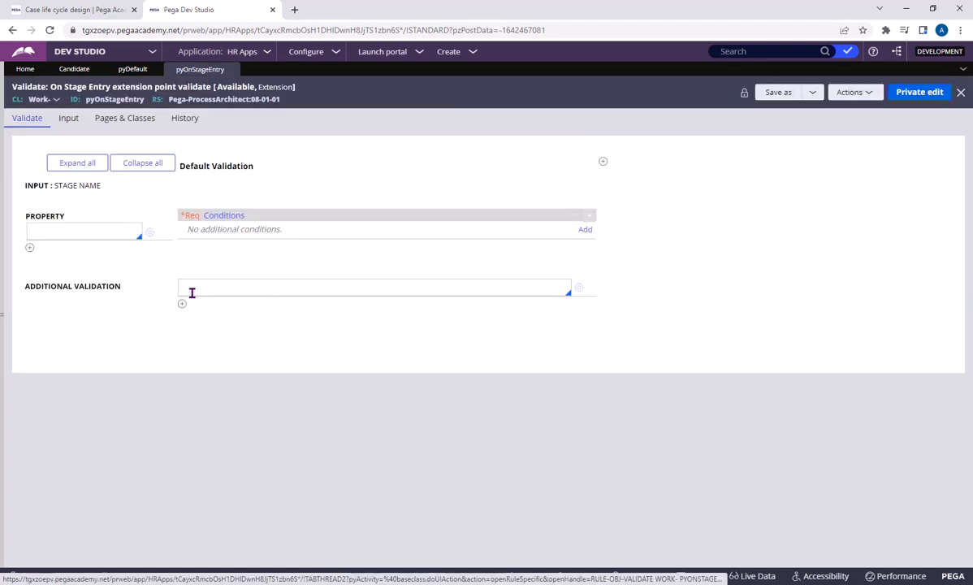
pyautogui.click(83, 230)
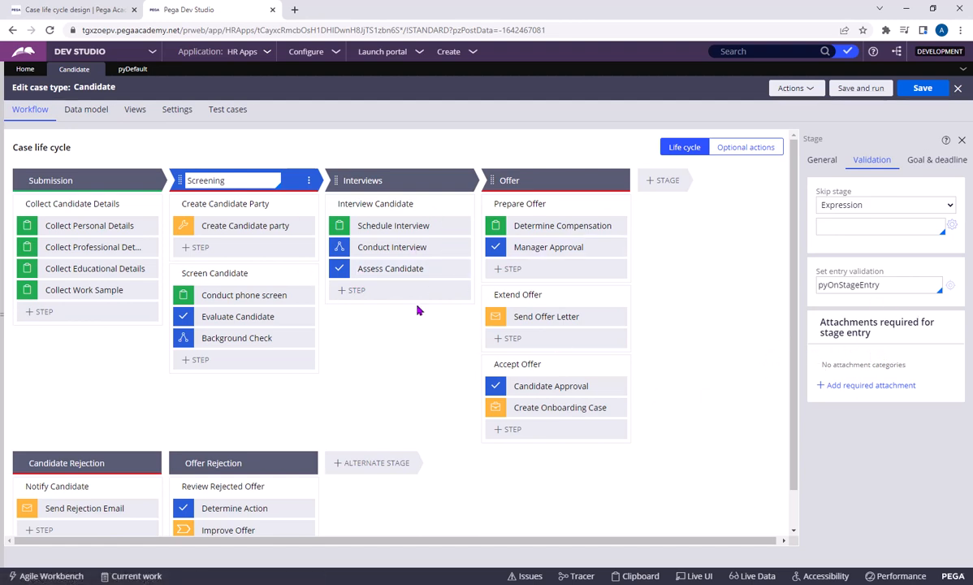
pyautogui.moveTo(859, 403)
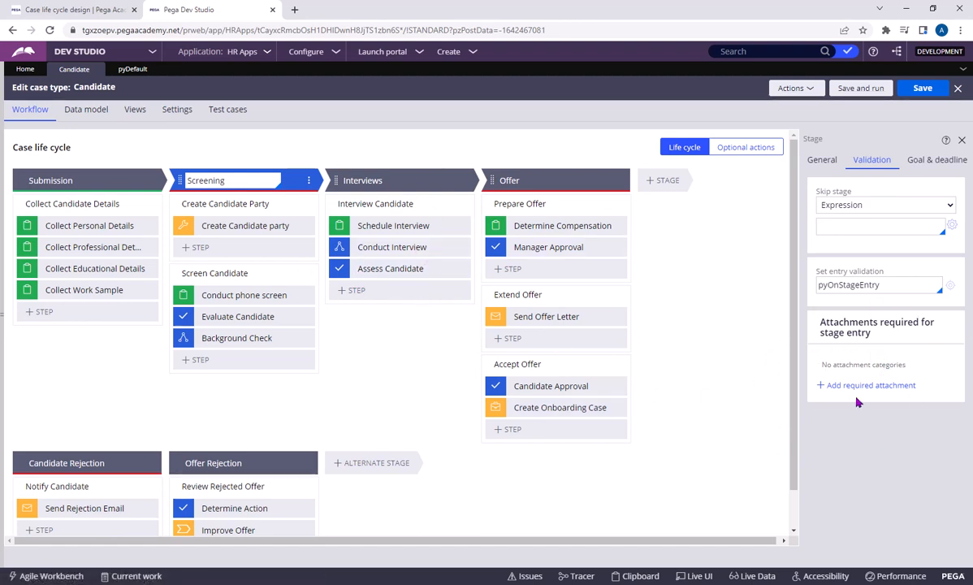
pyautogui.click(935, 159)
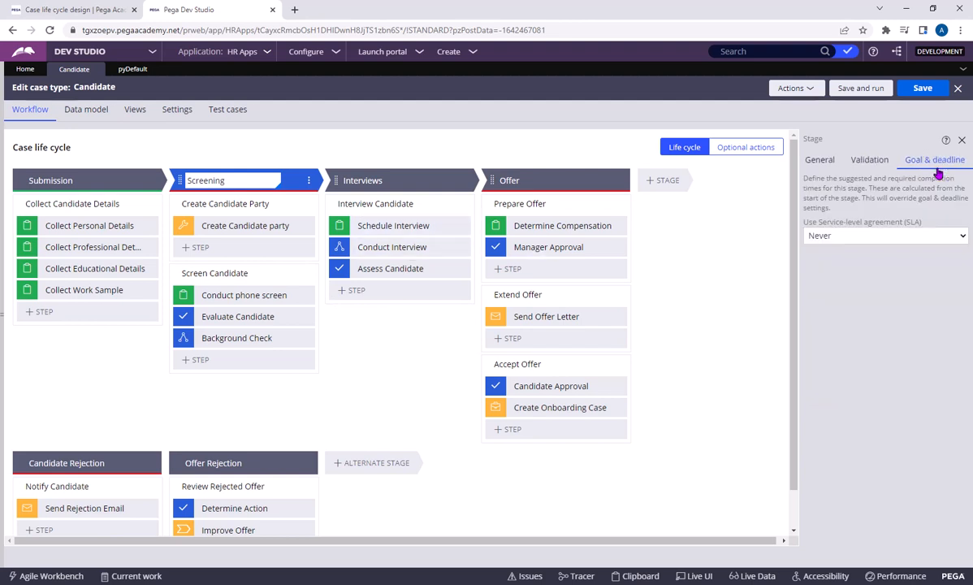
pyautogui.click(884, 236)
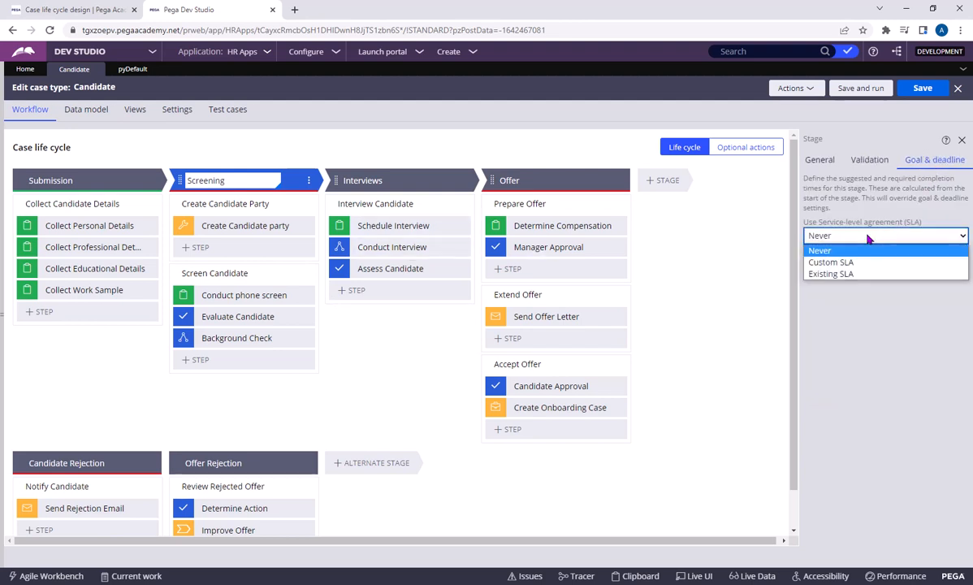
pyautogui.moveTo(713, 197)
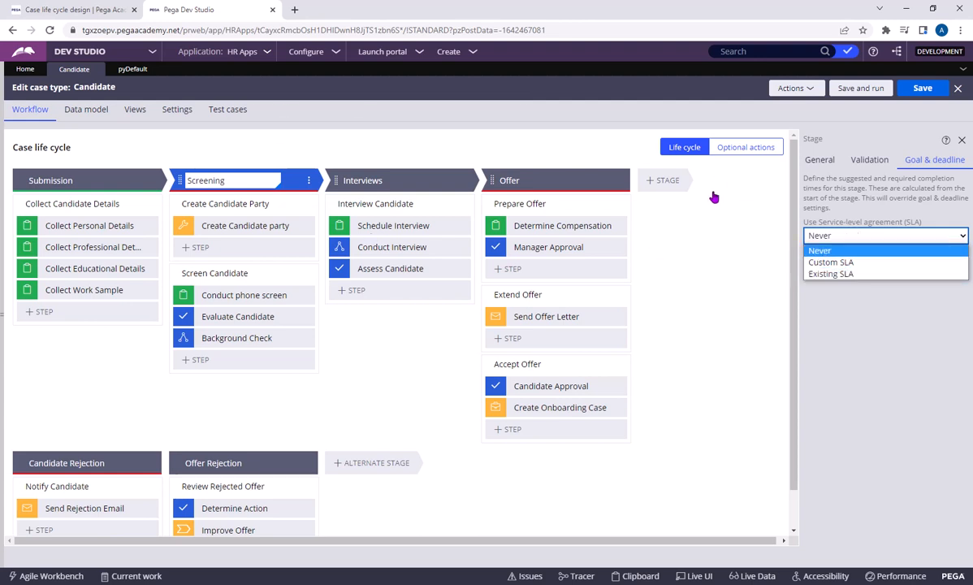